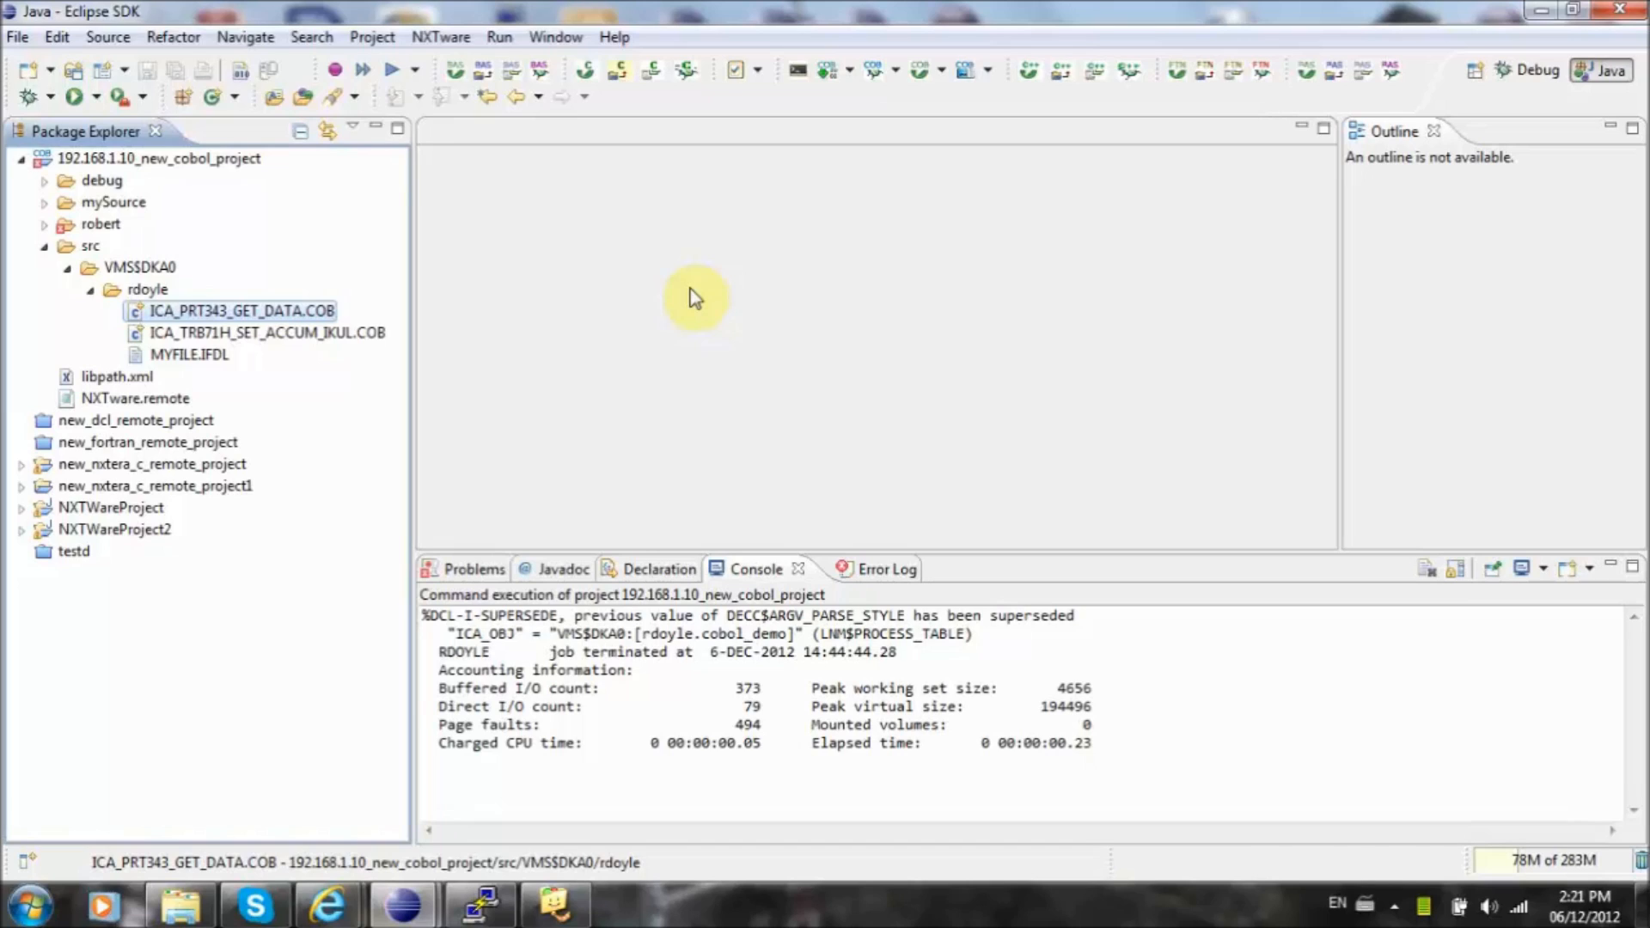
mouse_move(292, 316)
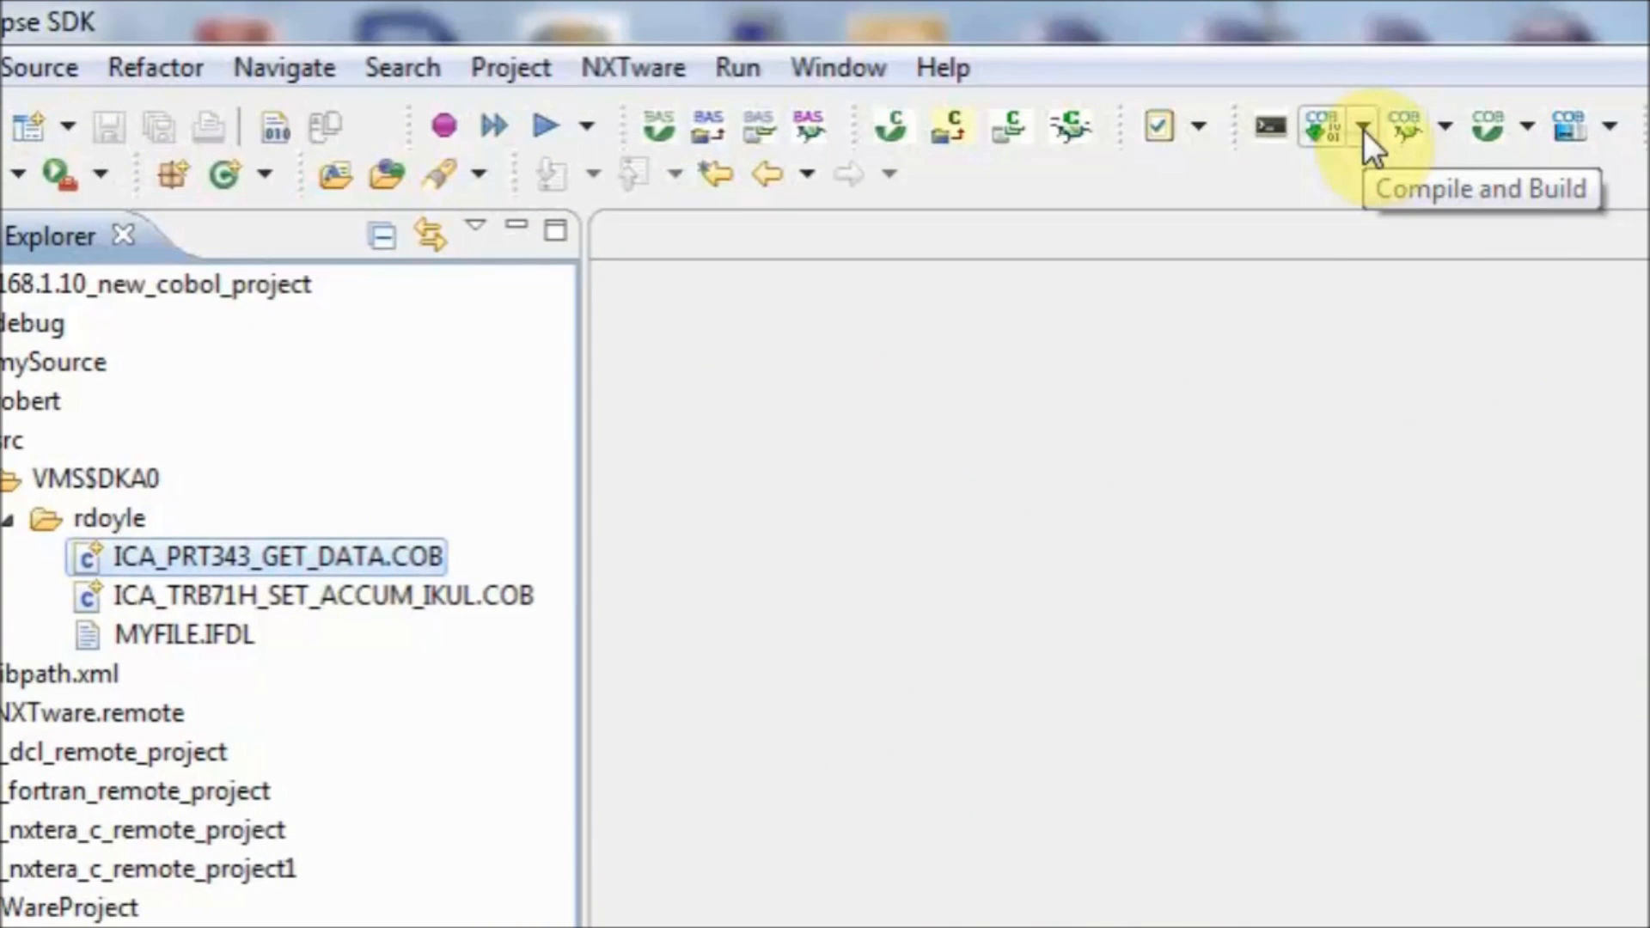
- Start a remote build of ICA_PRT343_GET_DATA.COB with the BLDCOB script from the Compile and Build list
left_click(1361, 125)
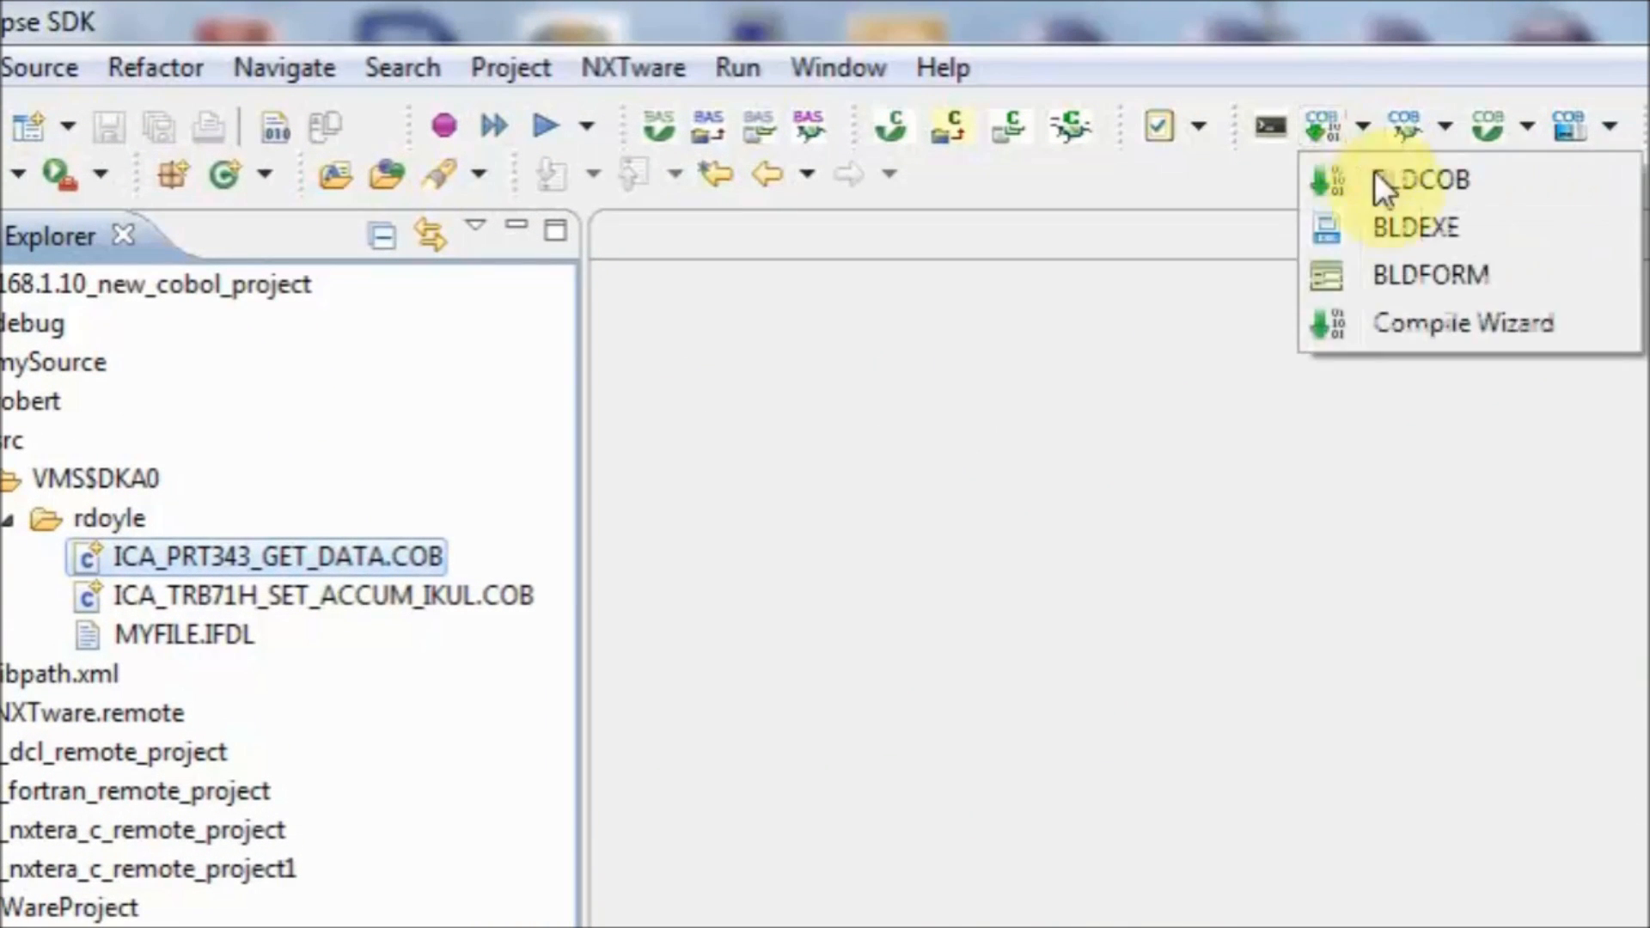
left_click(1423, 179)
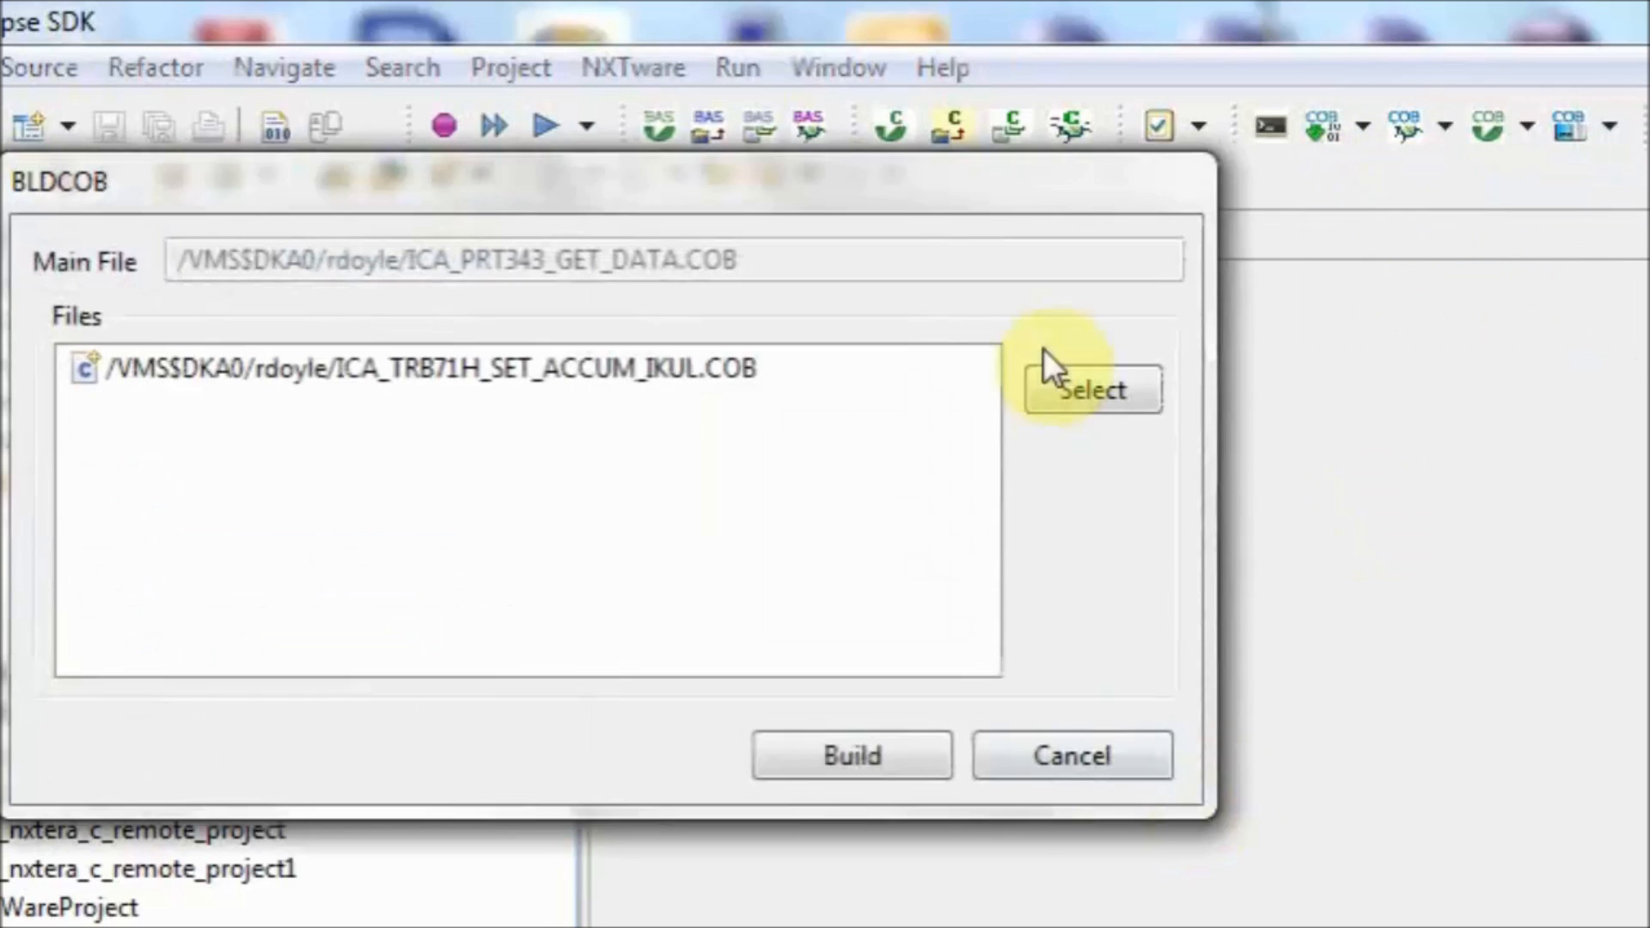
left_click(851, 754)
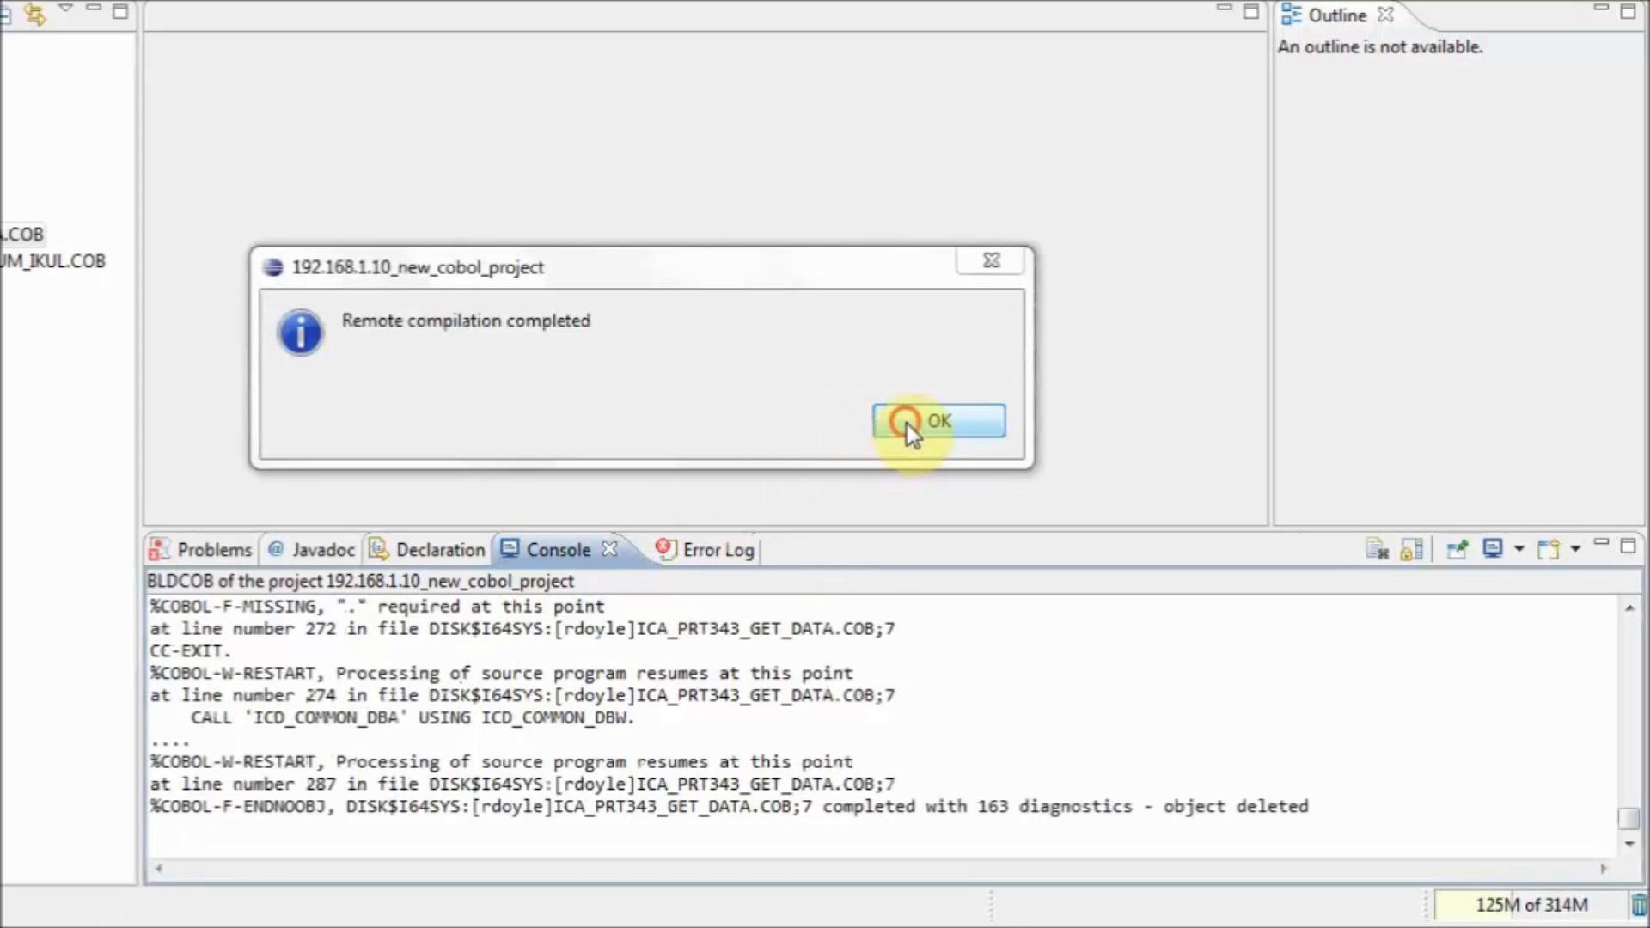
- Dismiss the 'Remote compilation completed' notice, keeping the console output with 163 diagnostics
left_click(936, 421)
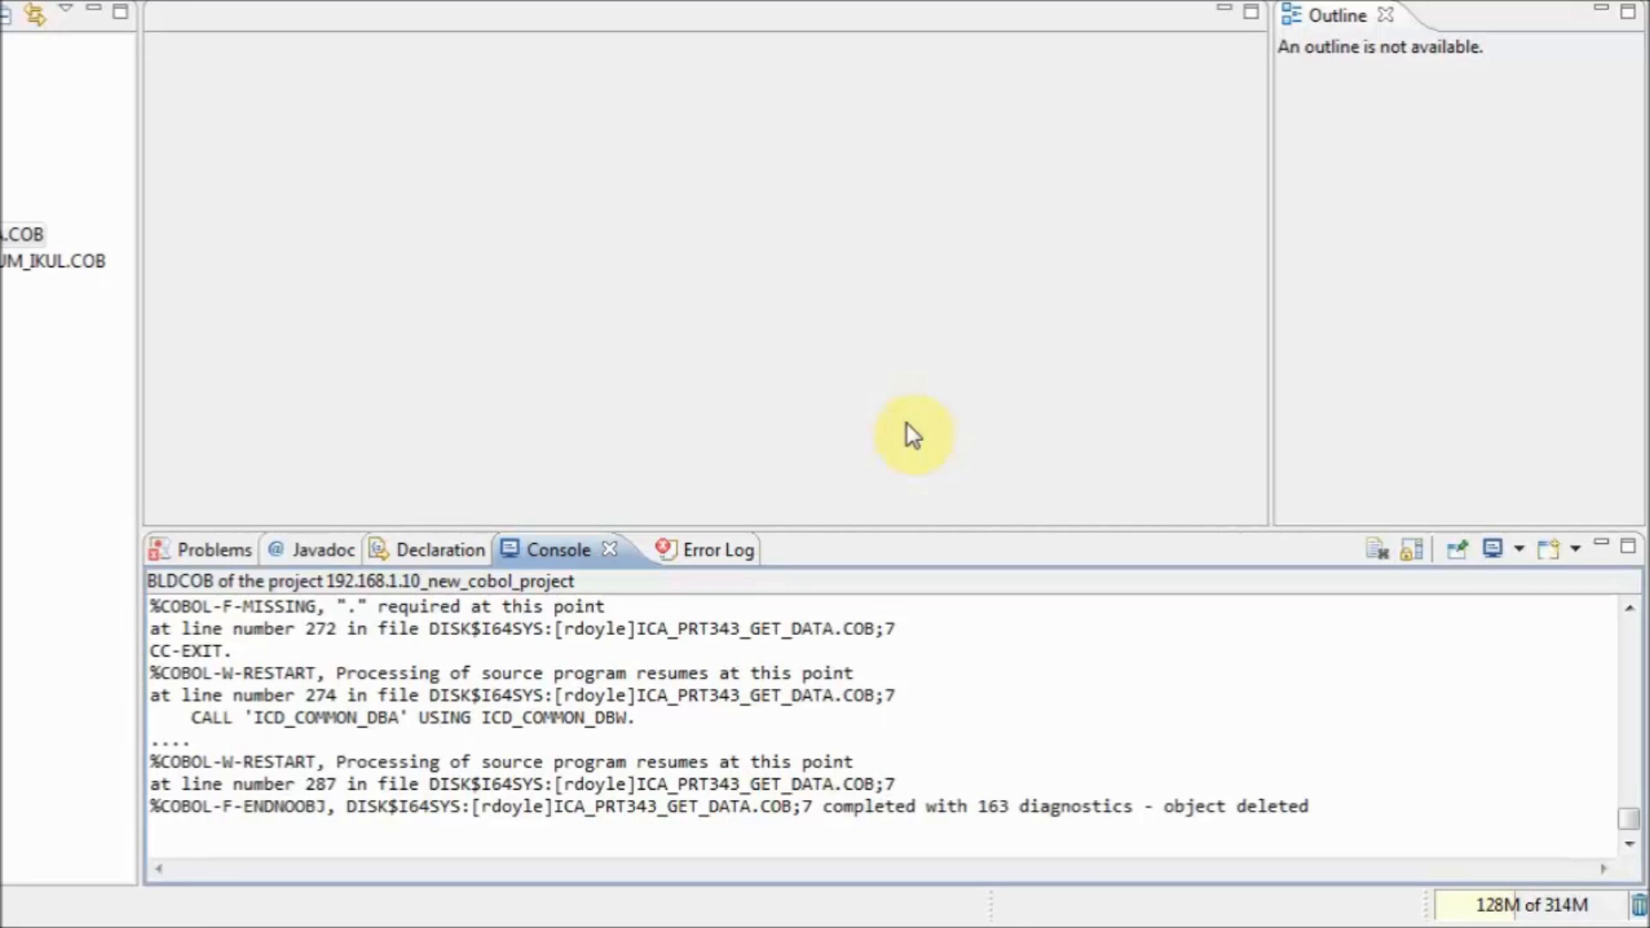
mouse_move(211, 550)
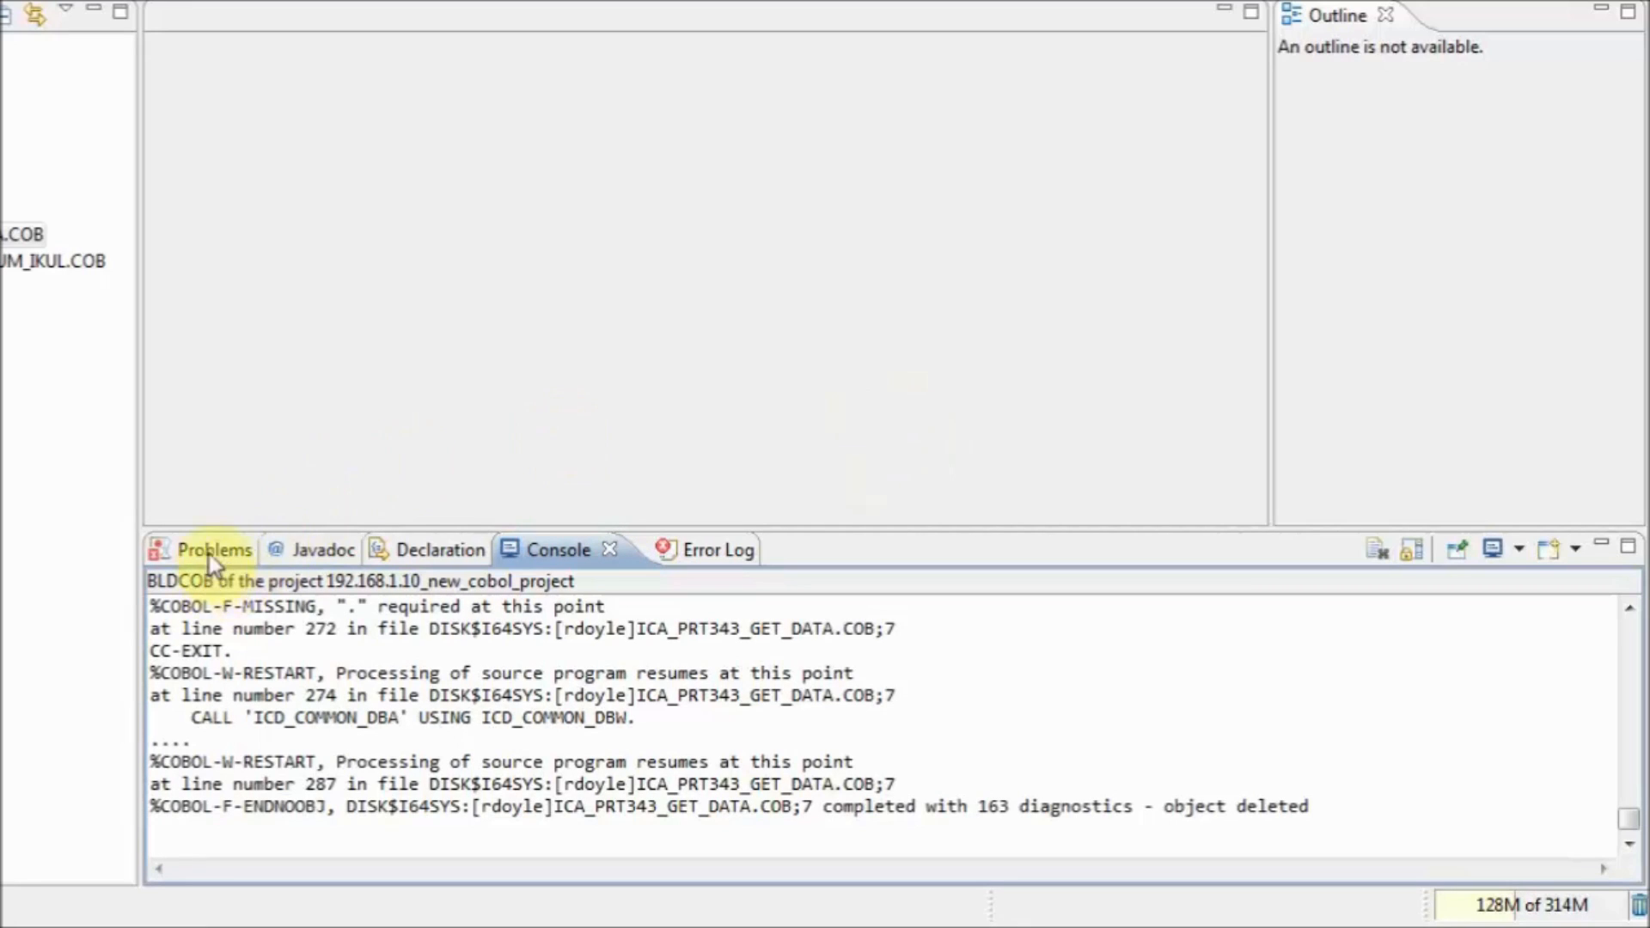
- Show the Problems list and expand the Errors group to review the 'Error opening COPY file' entries
left_click(213, 548)
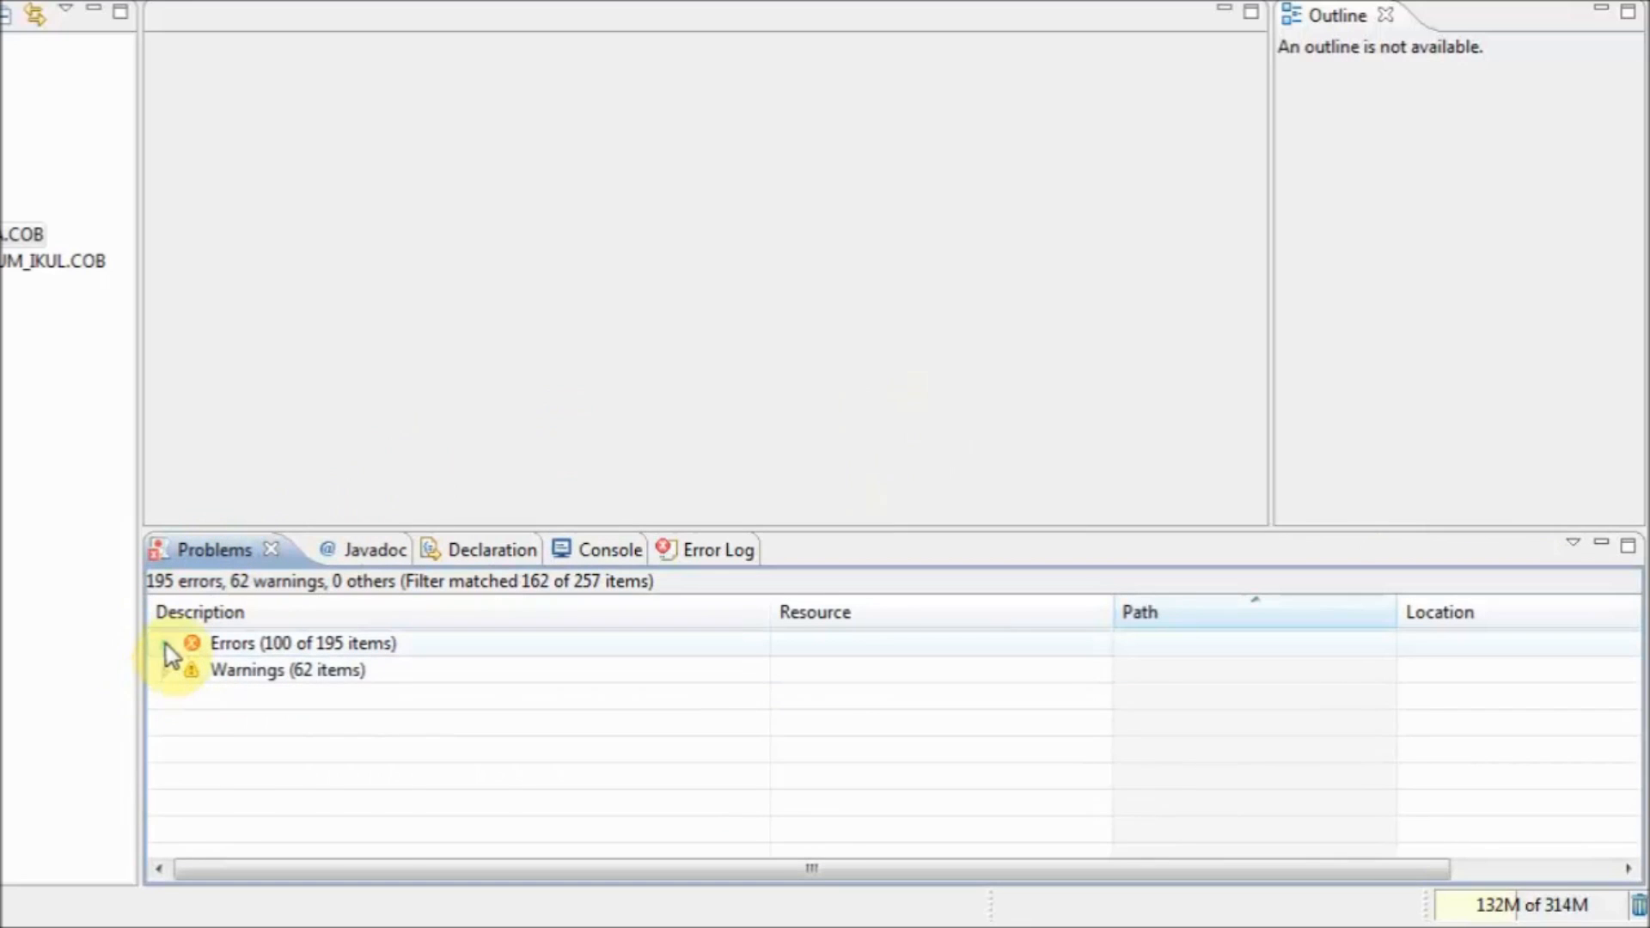
left_click(165, 642)
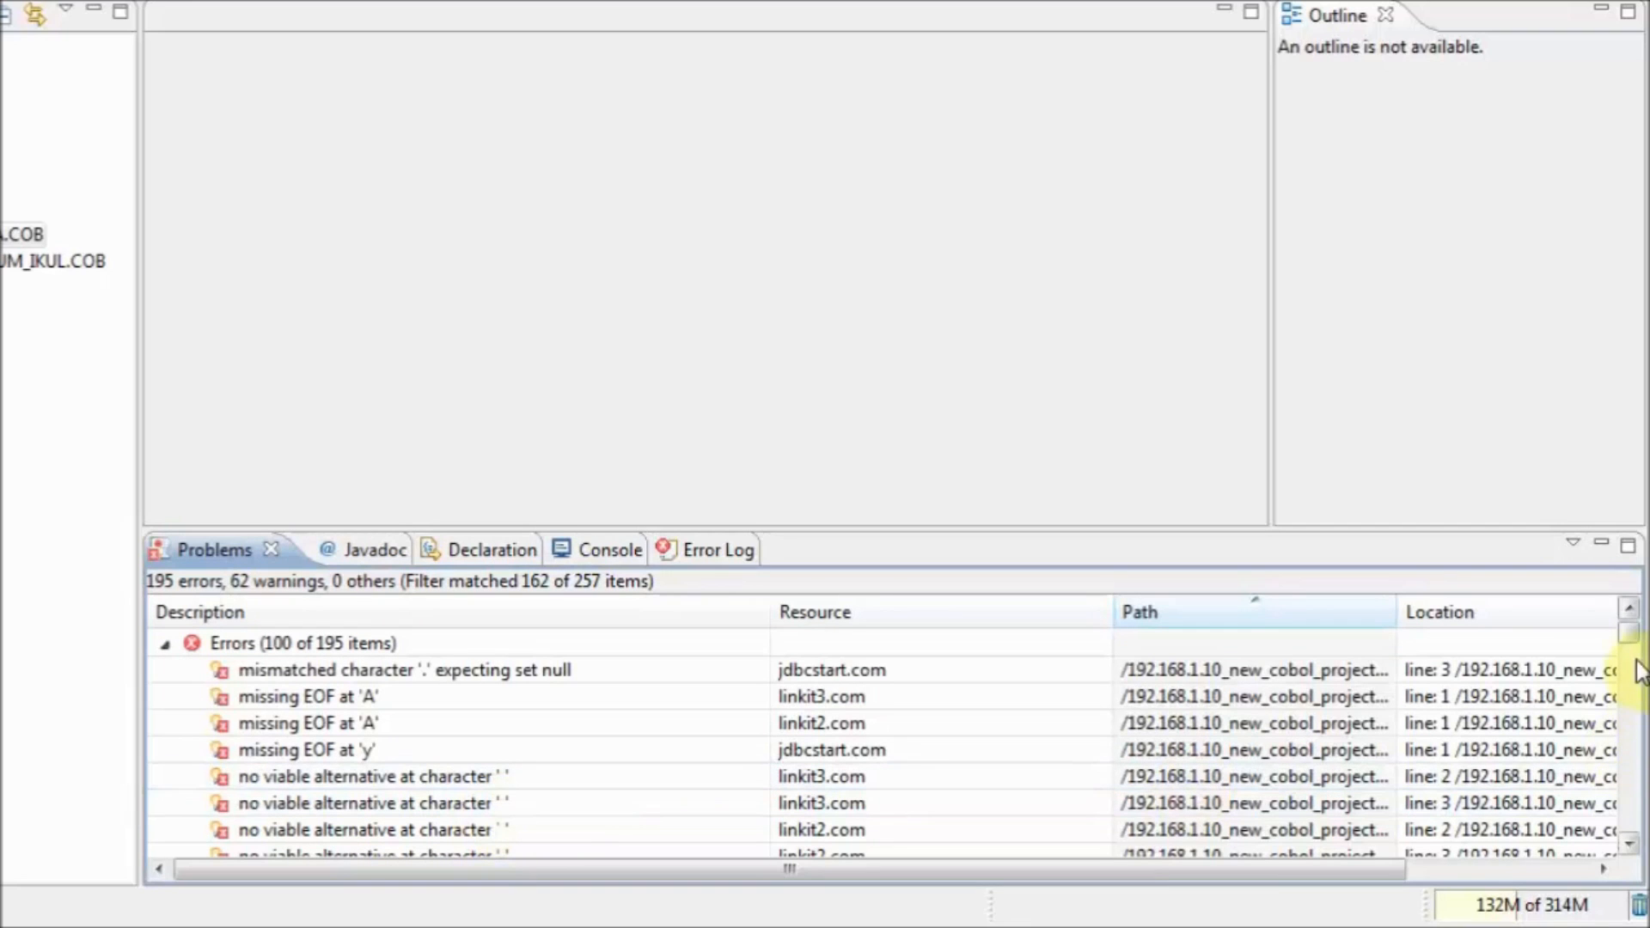
scroll("down", 3)
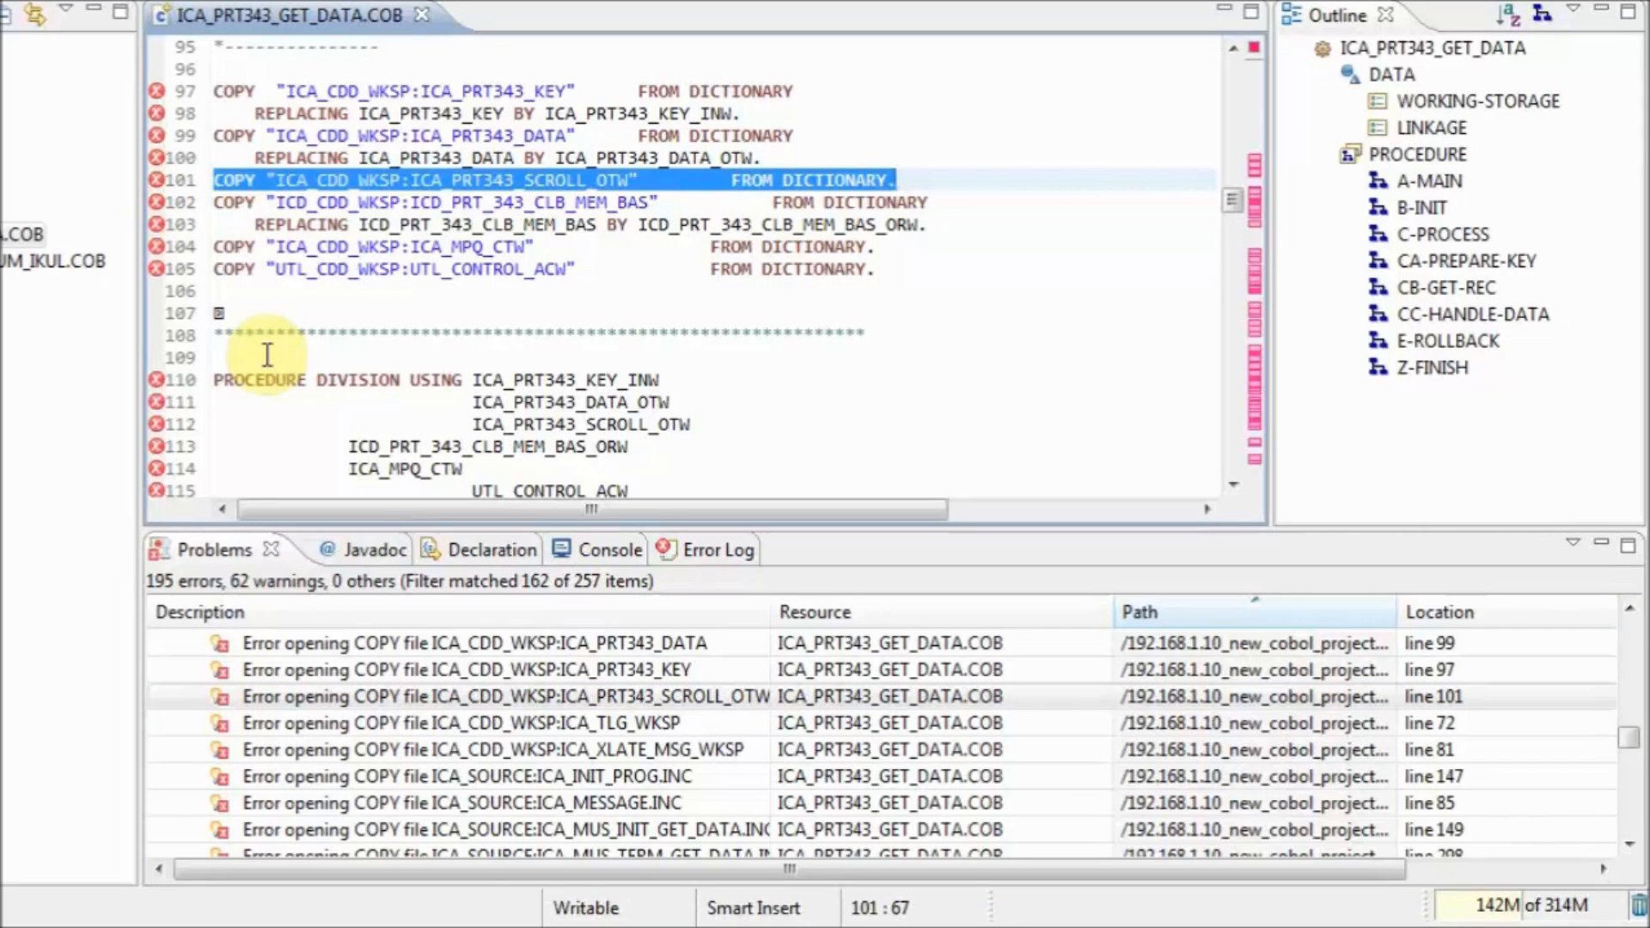
mouse_move(899, 603)
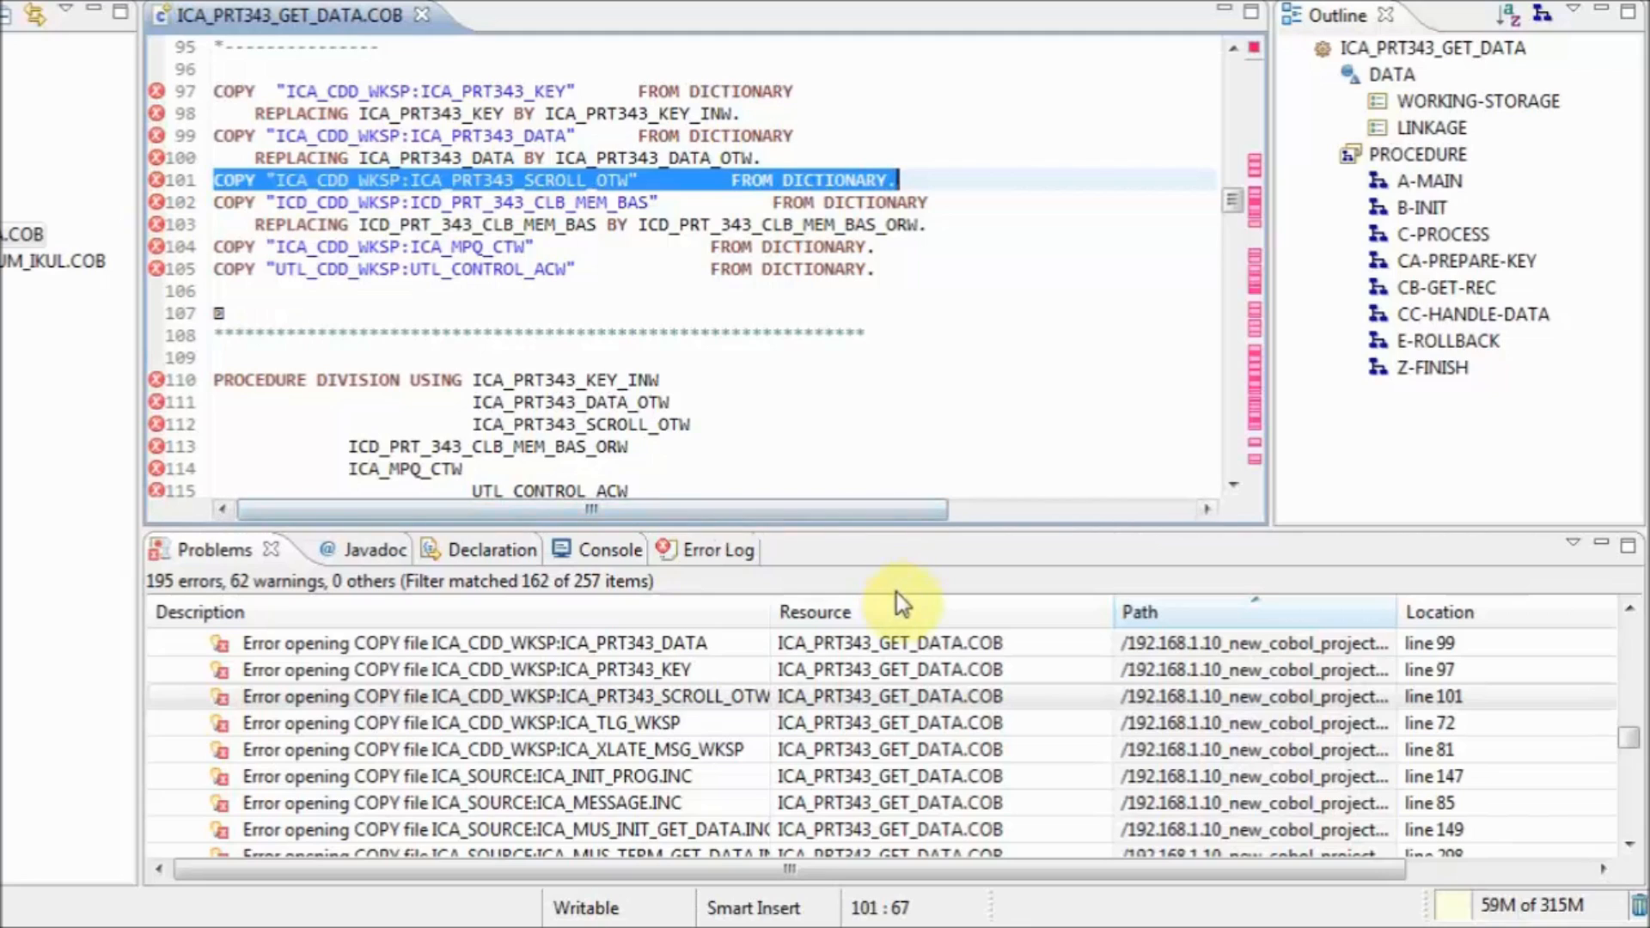